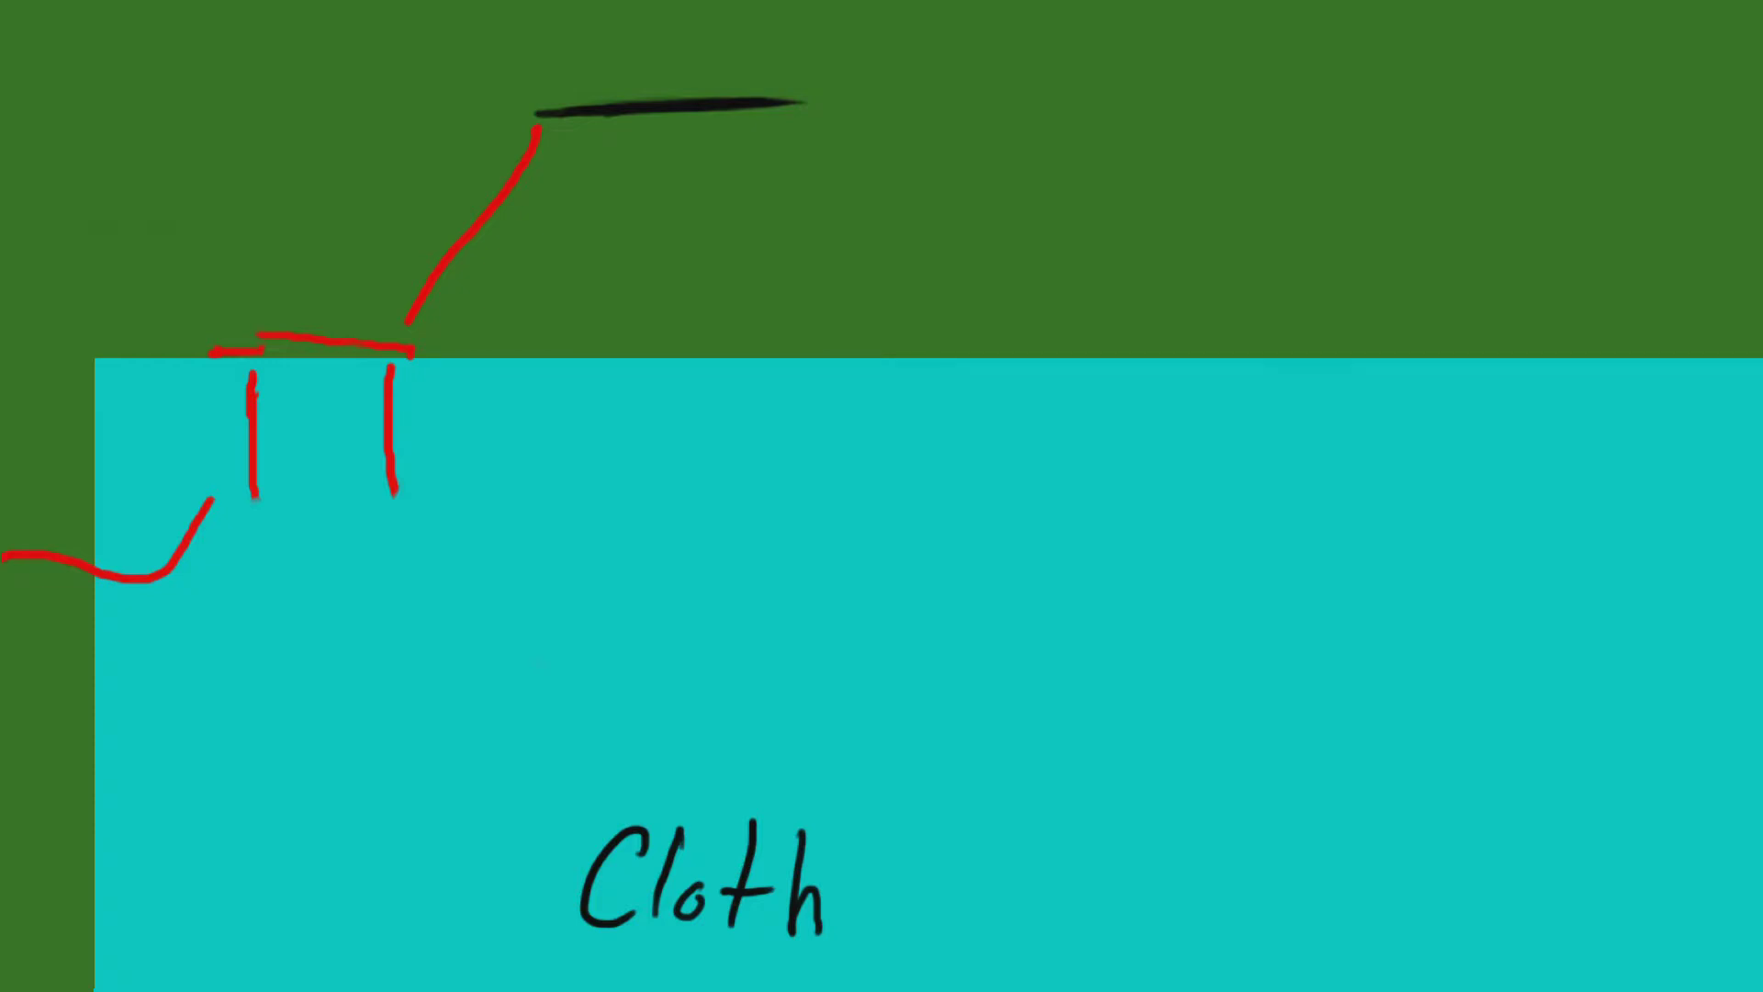
Draw the next red stitches along the cloth's top edge, reaching seven with the needle advanced
drag(540, 113, 1170, 169)
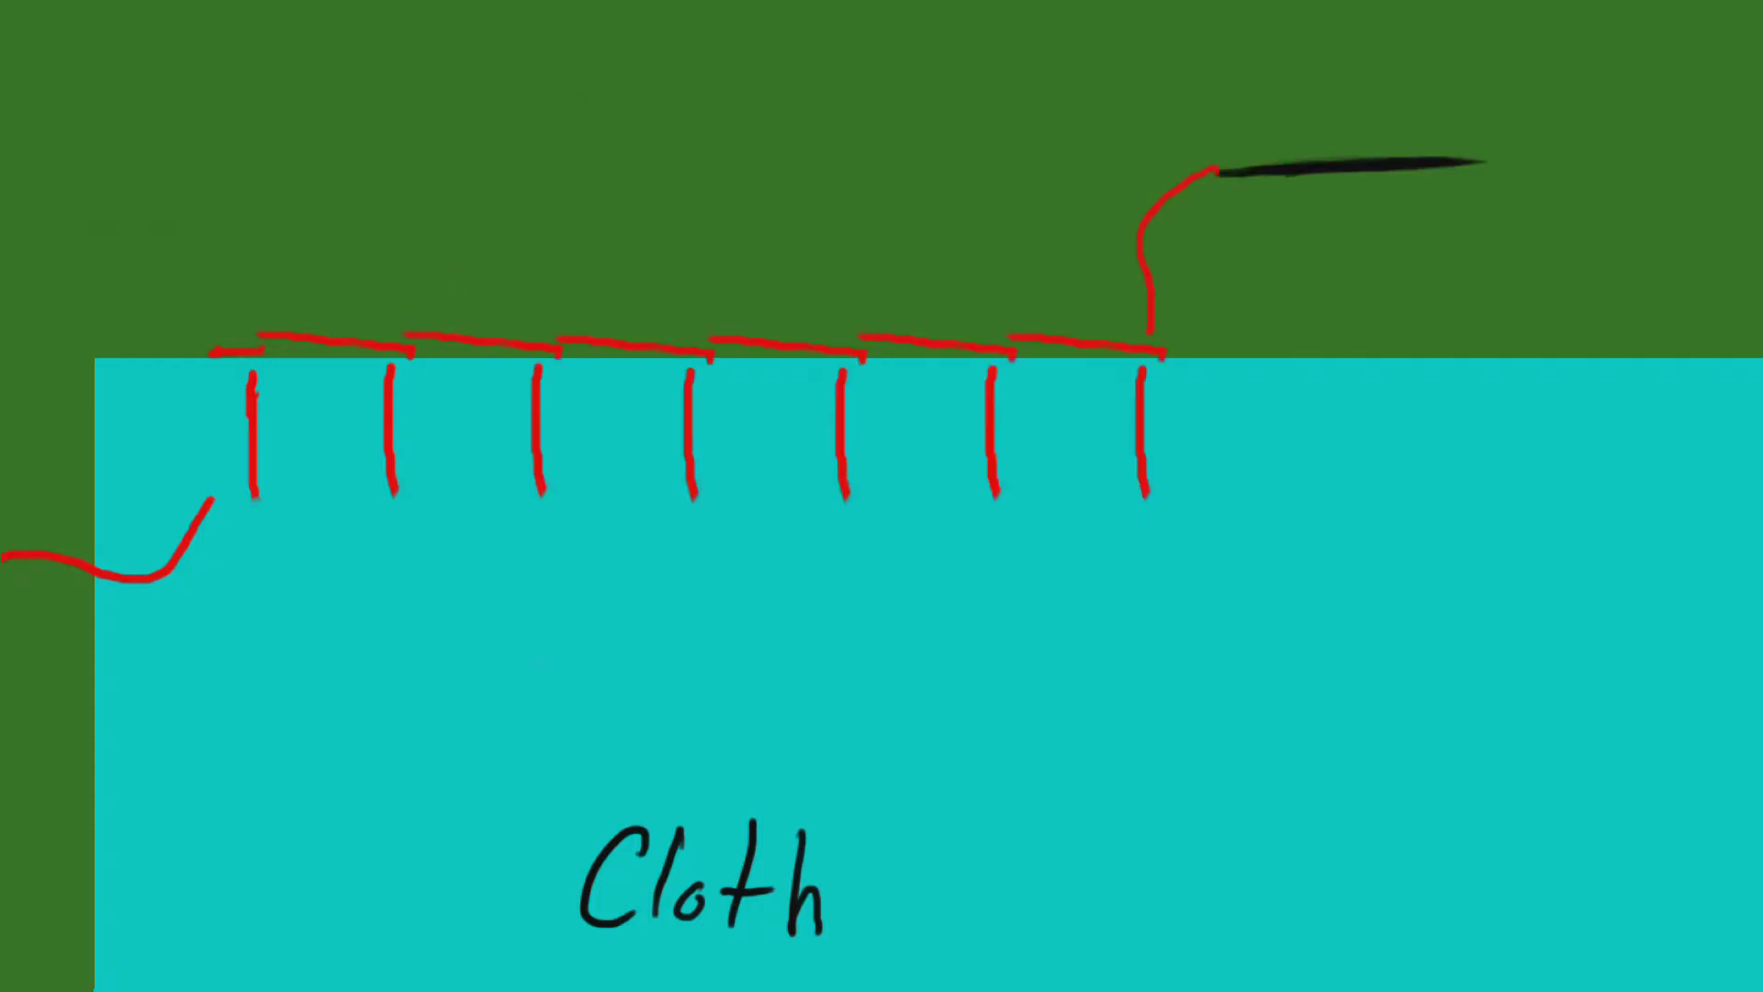